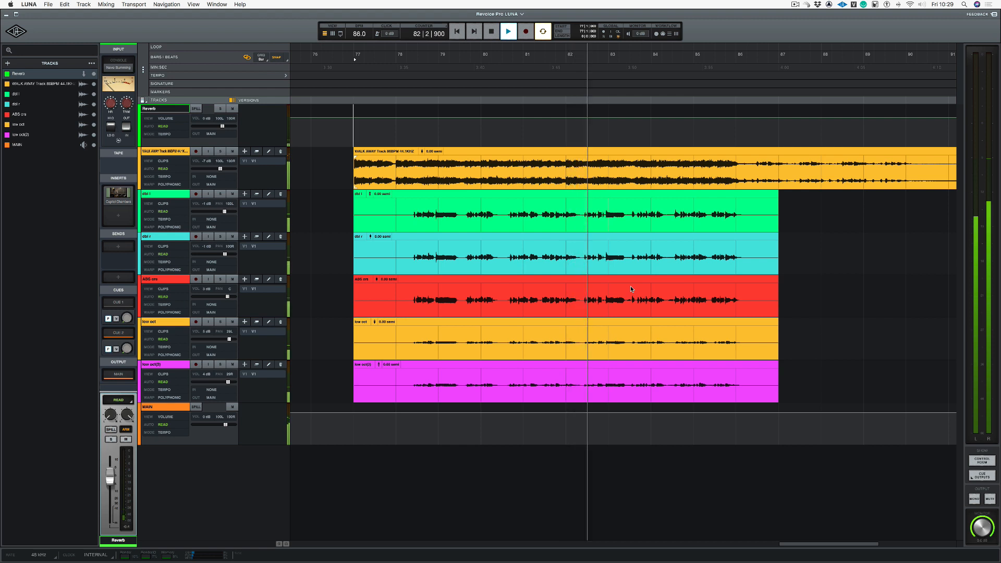
Play back the harmonies, stop, and select the ABS crs lead vocal clip.
left_click(644, 290)
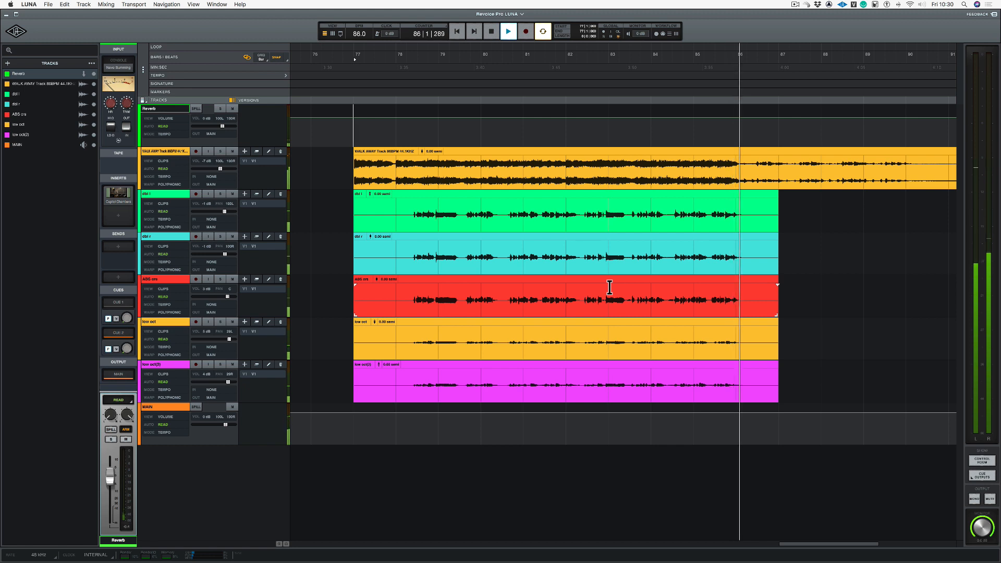
left_click(490, 33)
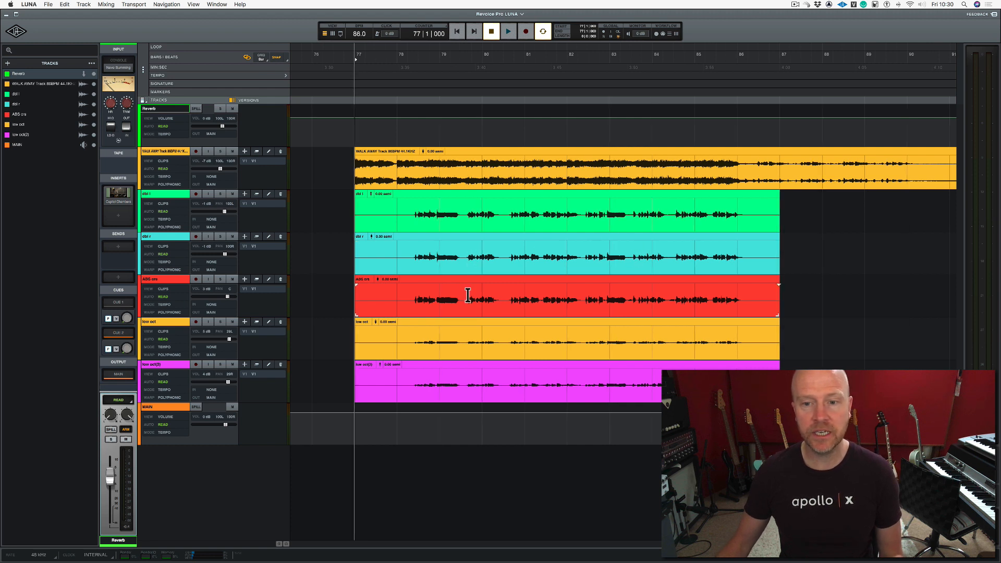
left_click(507, 34)
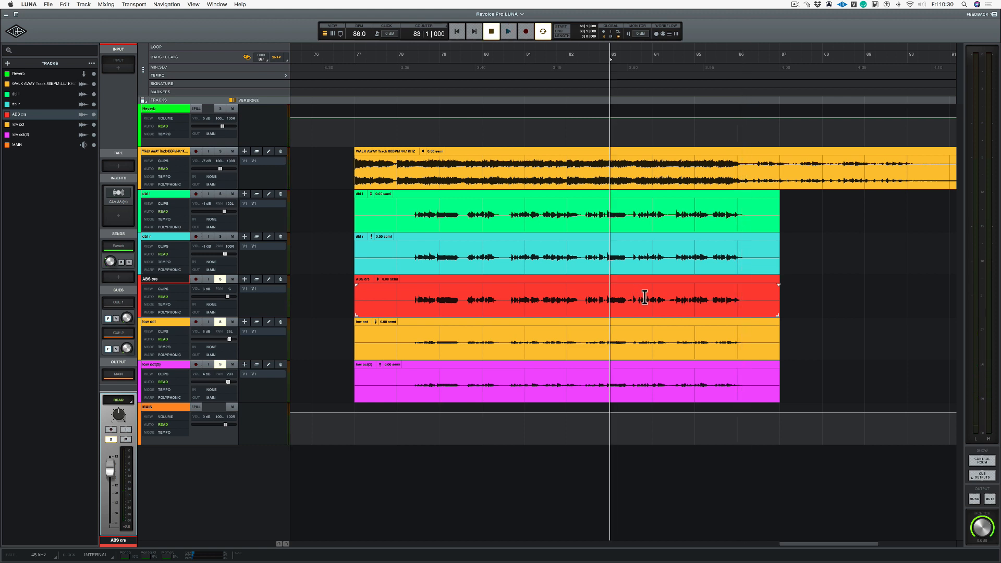
mouse_move(560, 411)
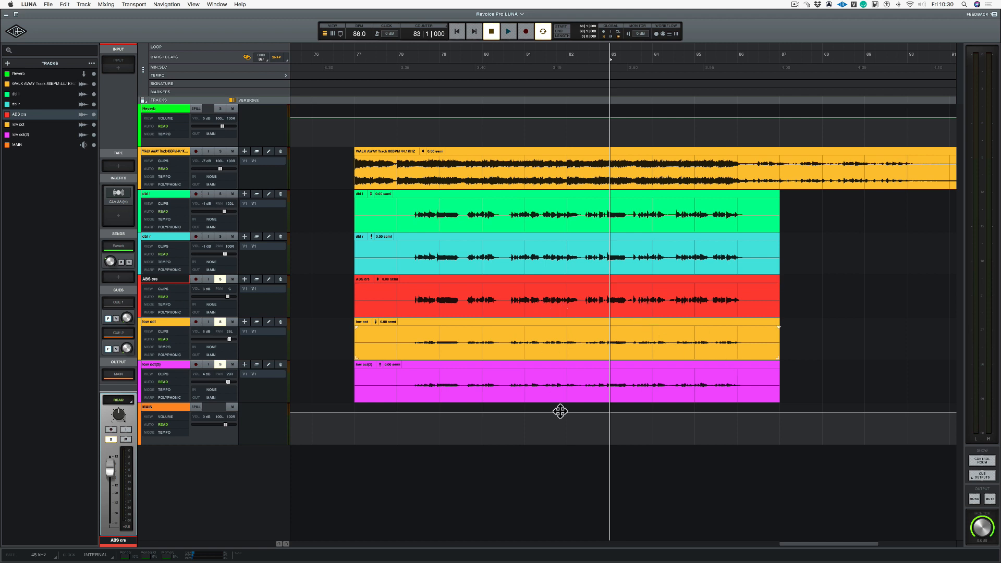
mouse_move(569, 353)
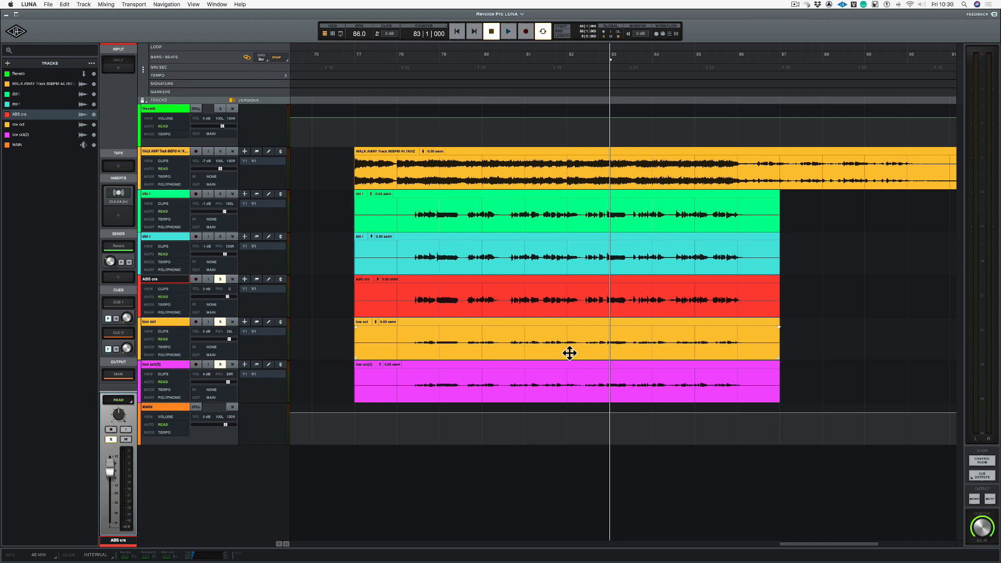
mouse_move(609, 313)
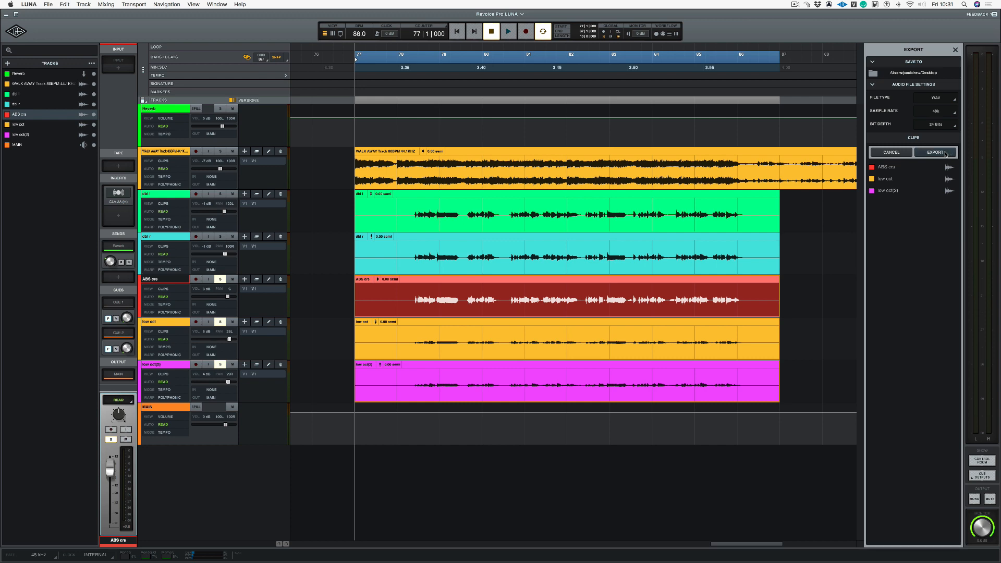
Export ABS crs, low oct and low oct(2) as 48k 24-bit WAVs to the Desktop.
left_click(934, 152)
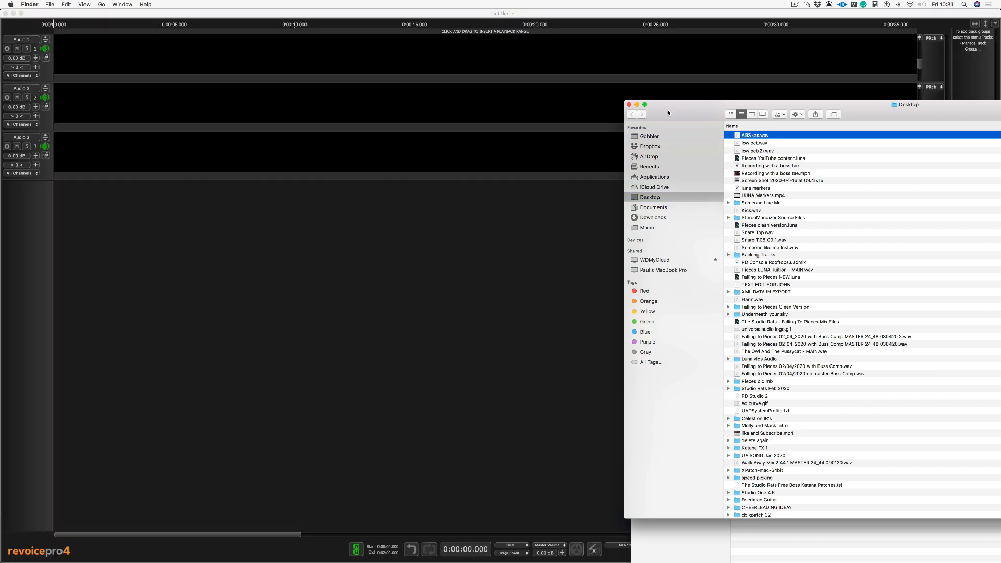
mouse_move(748, 152)
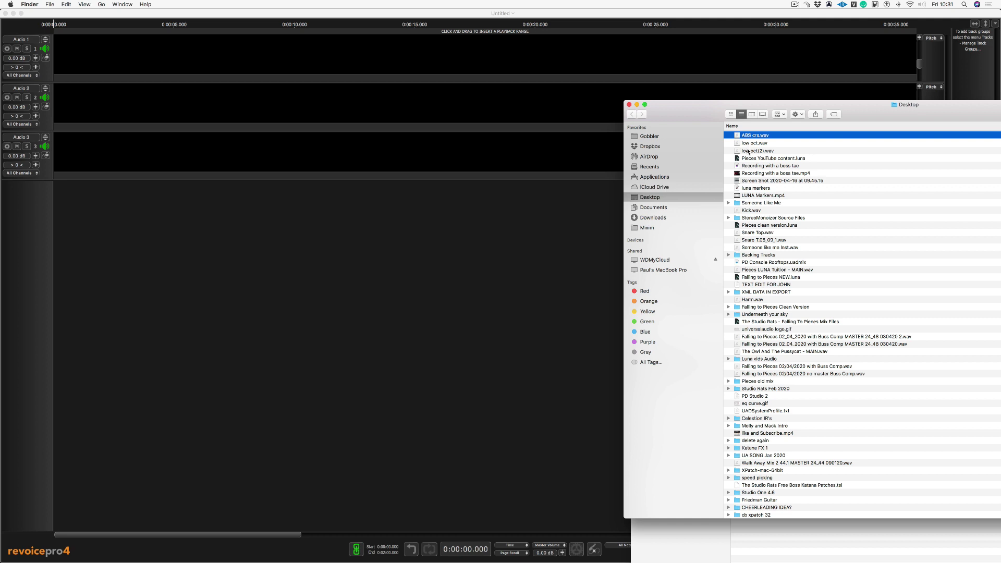
Import the three vocal WAVs, applying position 0:00:00.000 to all files.
left_click(759, 151)
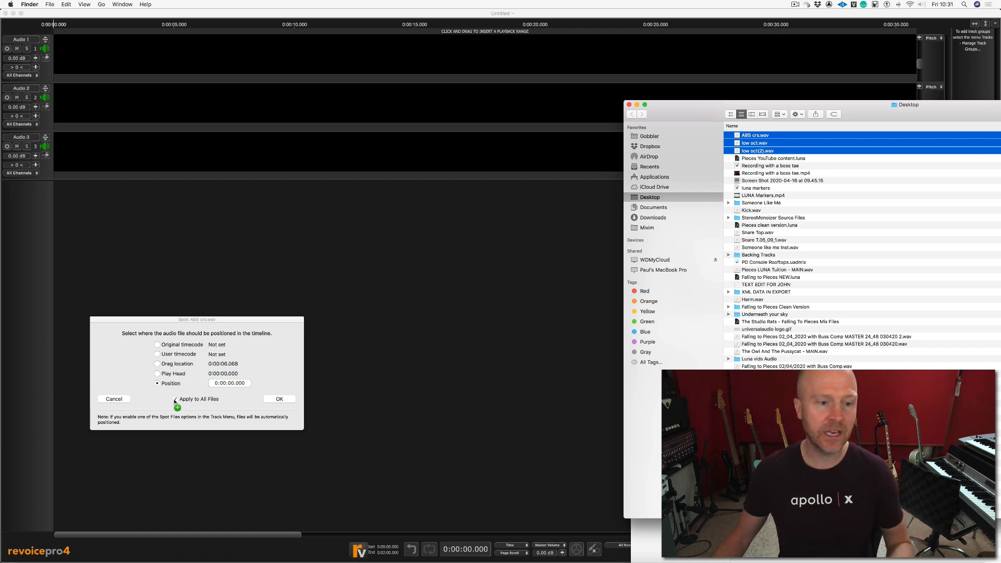
left_click(175, 399)
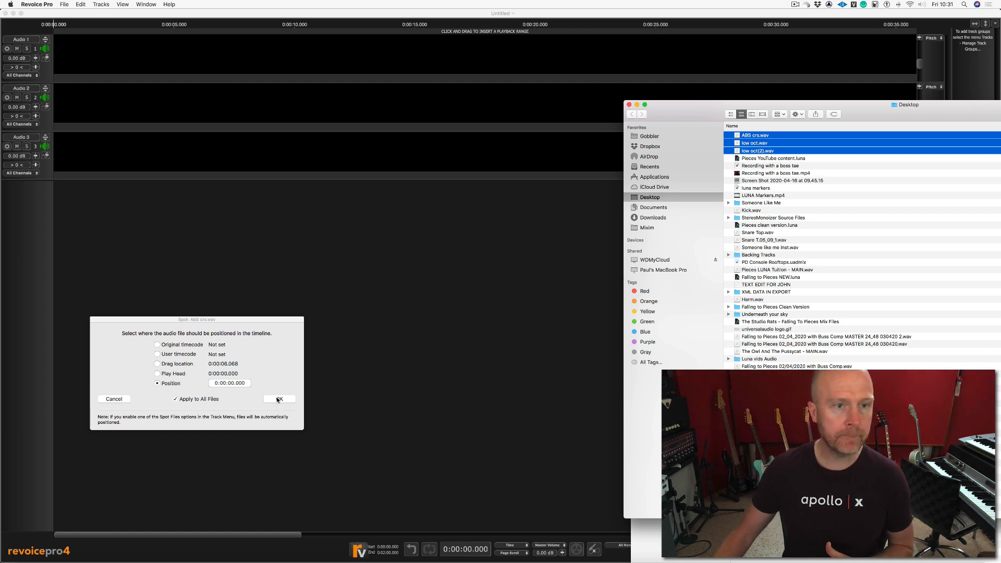
left_click(279, 399)
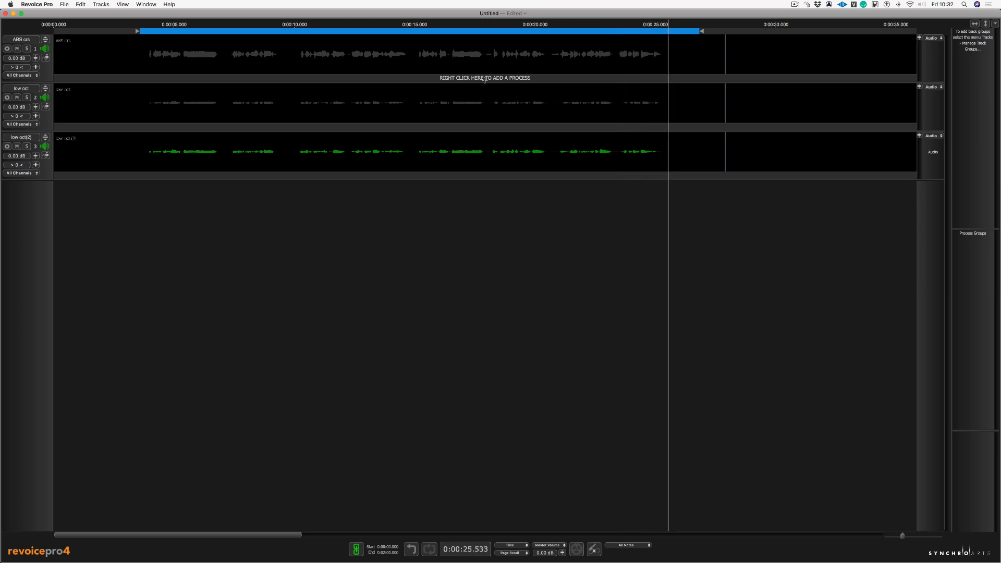
mouse_move(439, 91)
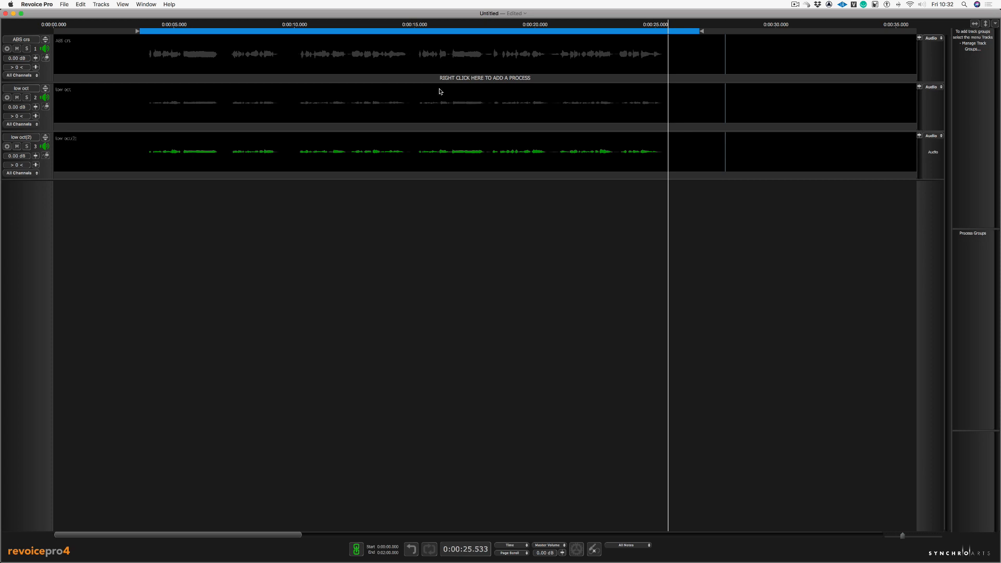
mouse_move(489, 82)
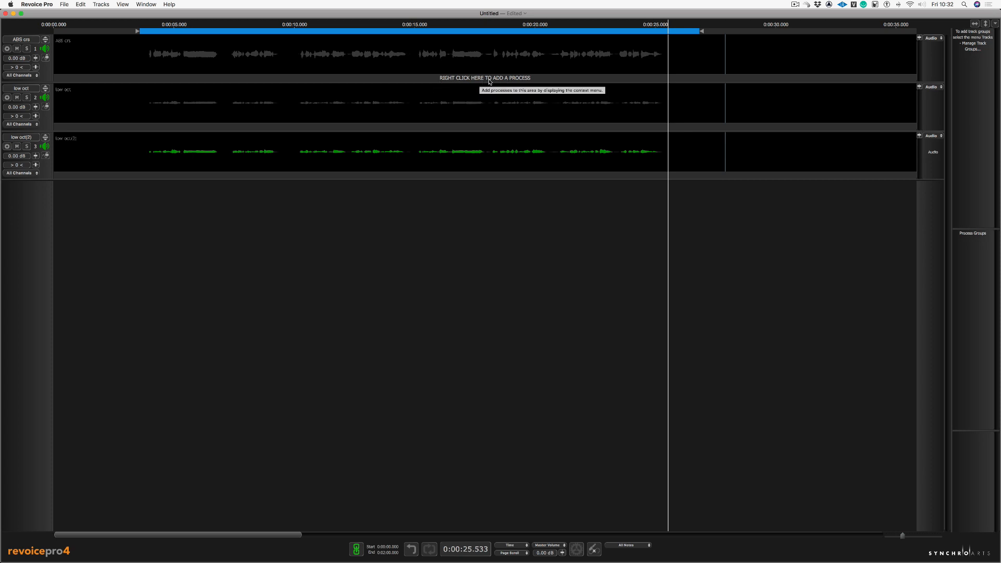
Create two APT processes guided by ABS cre, aligning the low oct dubs.
right_click(485, 77)
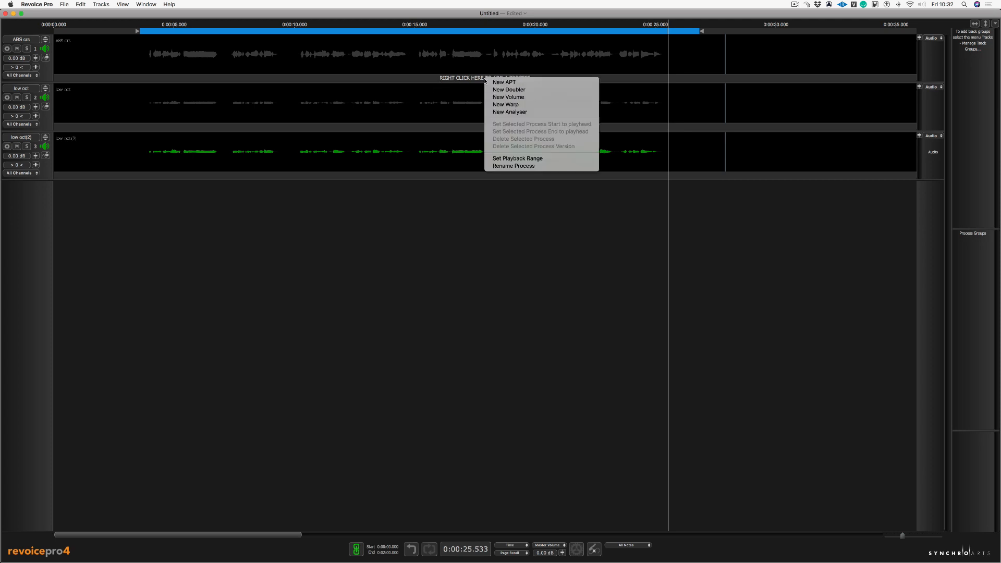
mouse_move(504, 82)
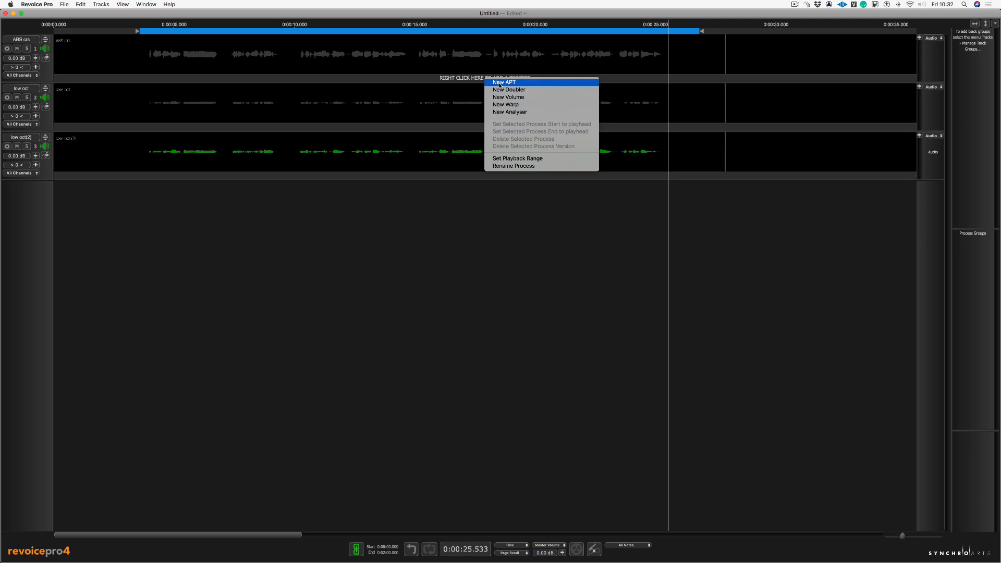
left_click(504, 82)
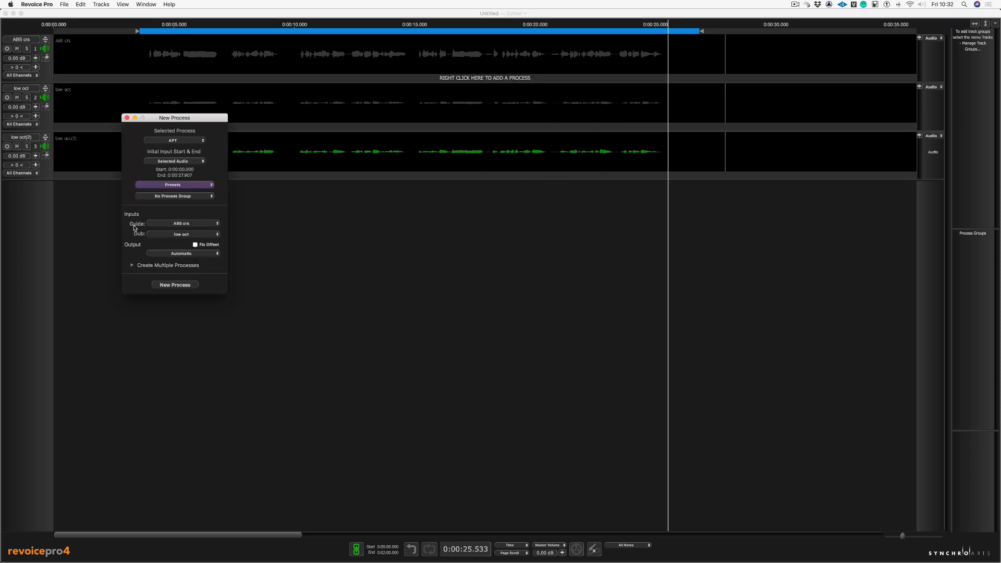
mouse_move(227, 58)
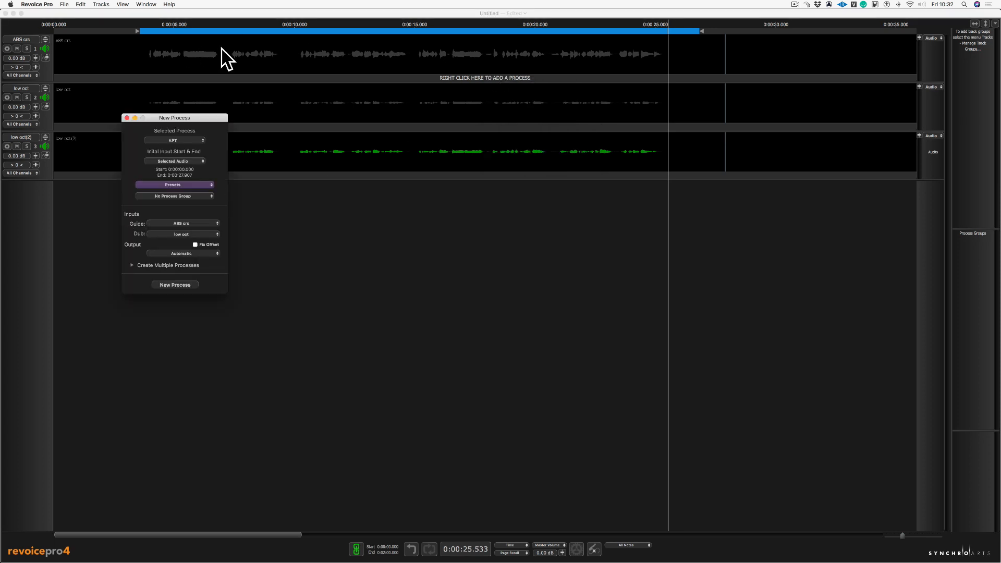
mouse_move(135, 242)
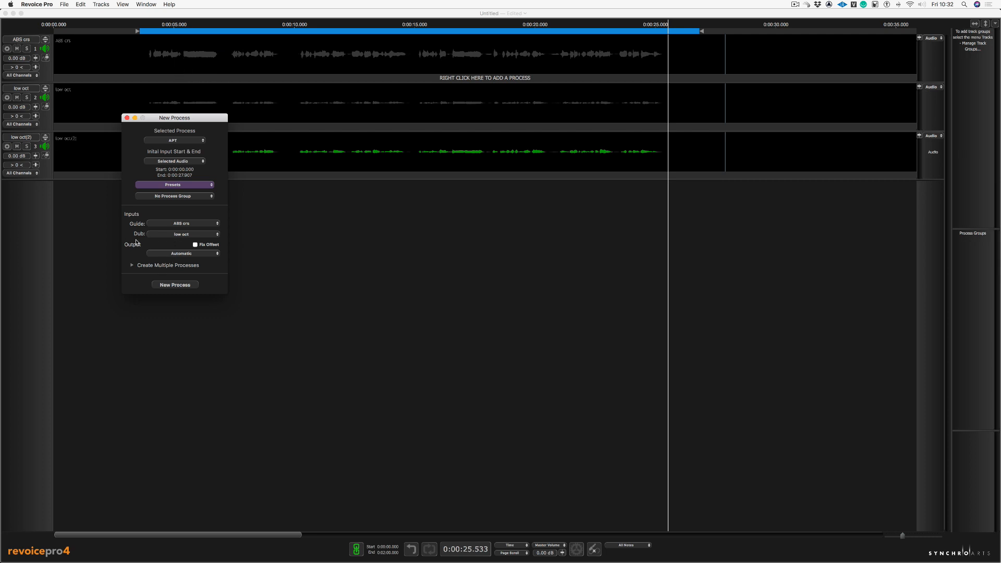
mouse_move(193, 254)
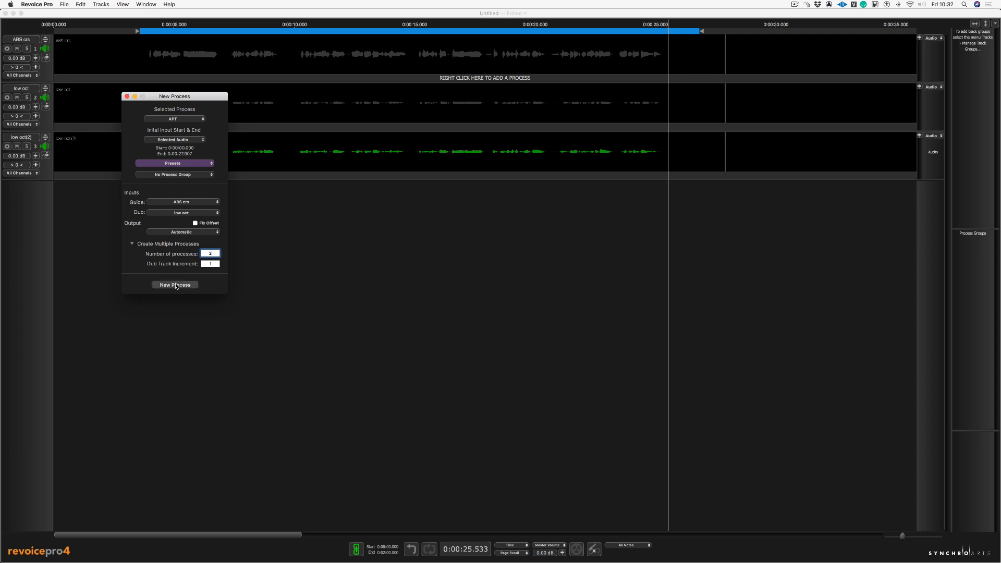
left_click(174, 285)
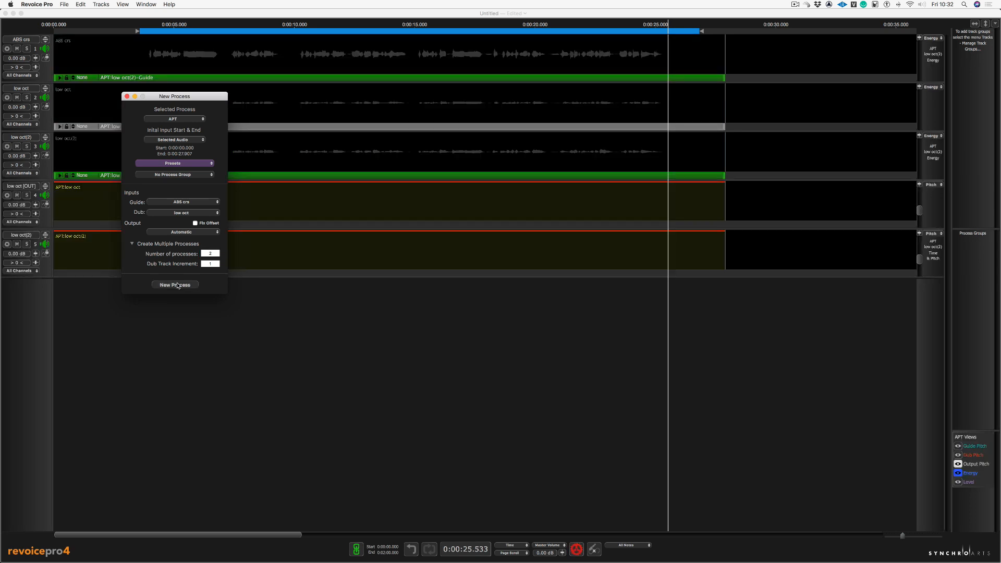
left_click(174, 285)
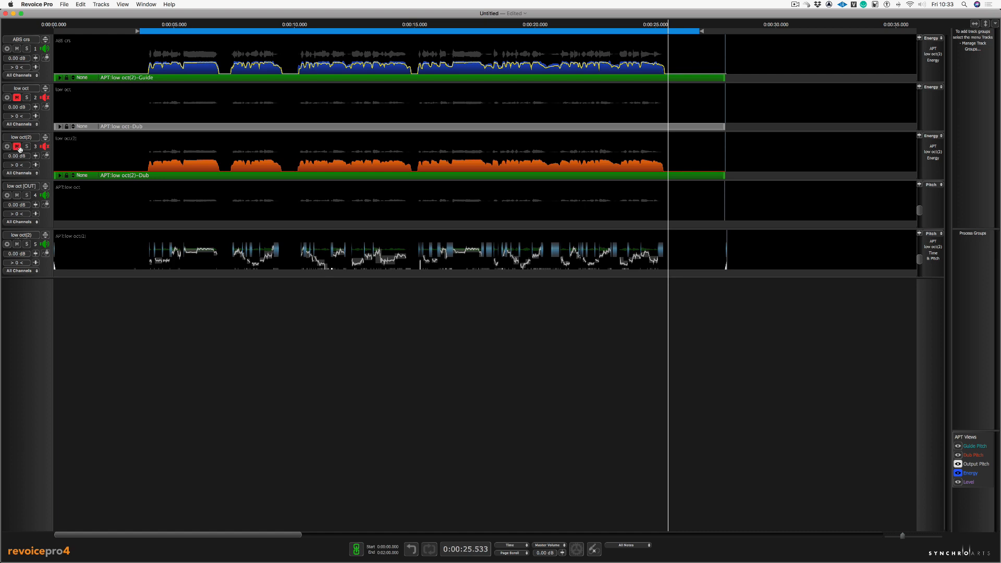
Mute the original low oct(2) track and play the aligned harmonies with the lead.
left_click(35, 145)
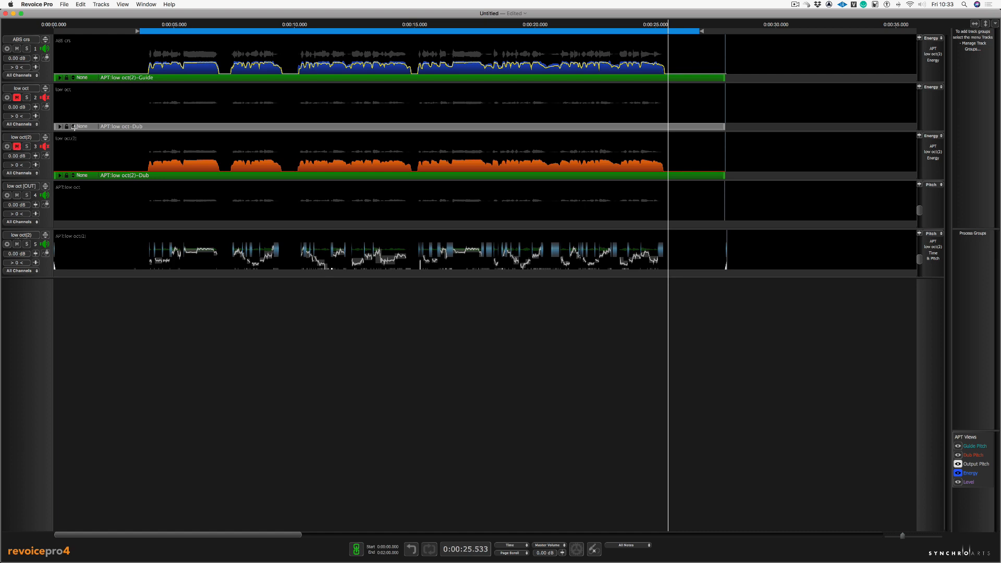
left_click(176, 24)
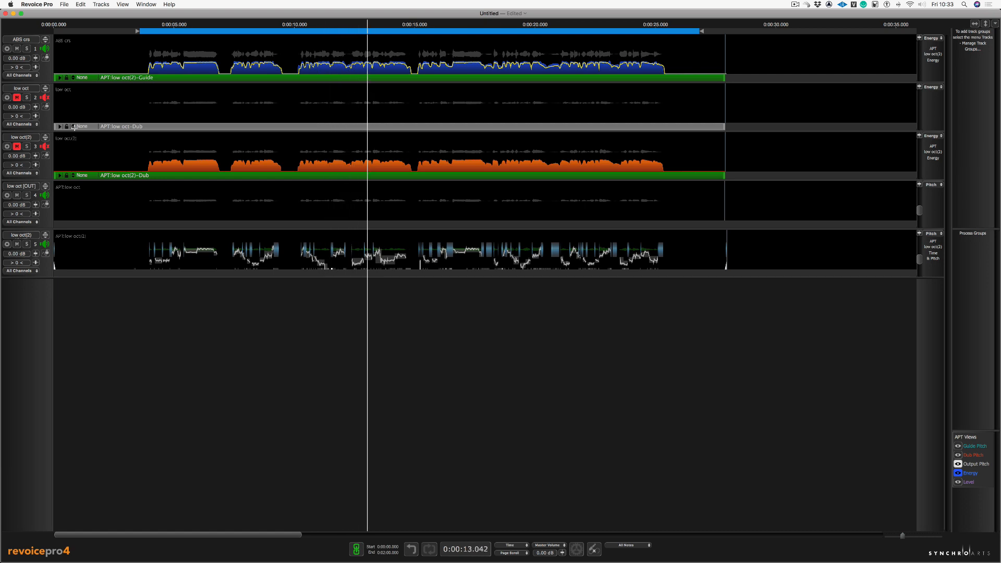
left_click(417, 24)
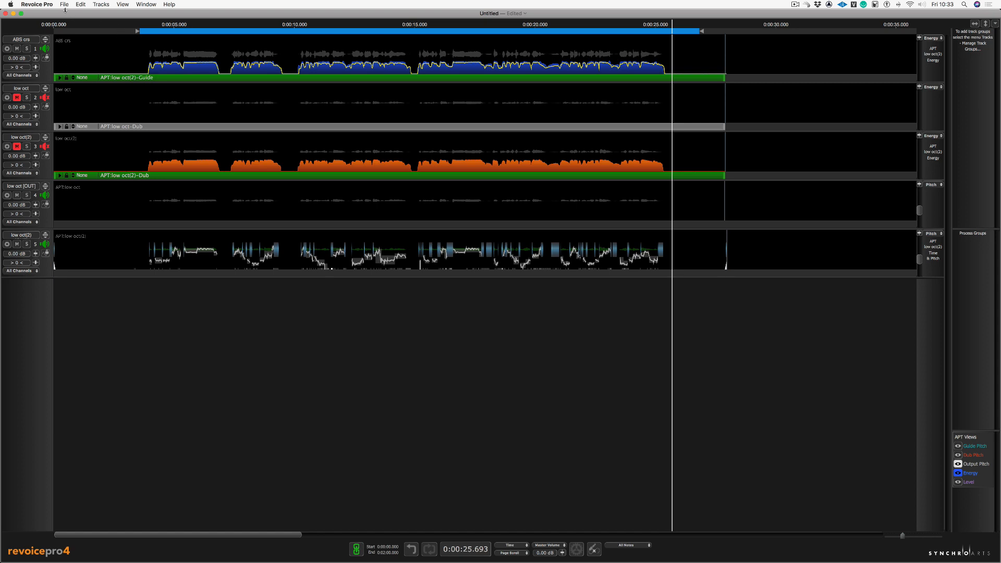
Export low oct (OUT) and low oct(2) (OUT) as a stereo file named 'fix oct'.
left_click(64, 4)
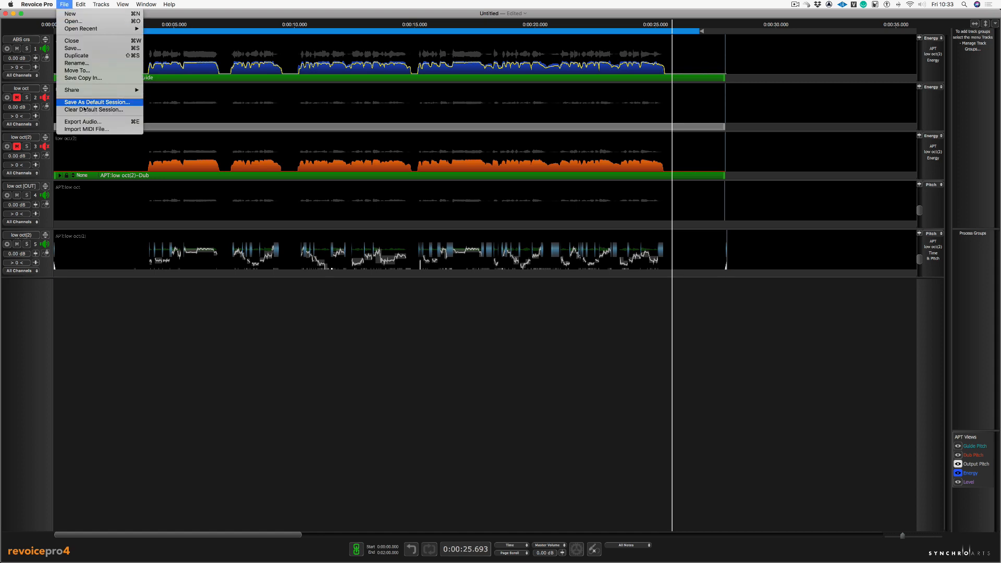
left_click(82, 122)
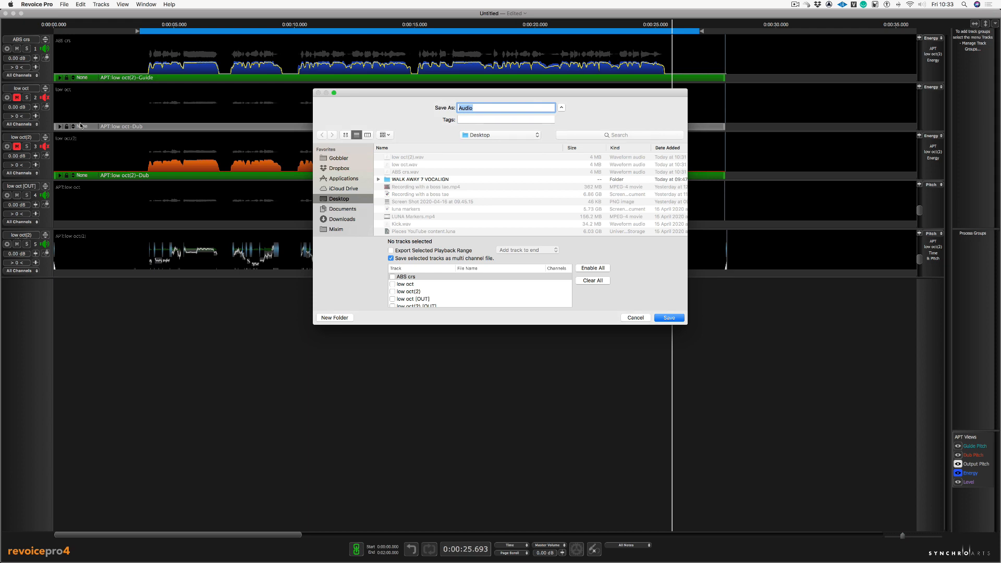
scroll("down", 3)
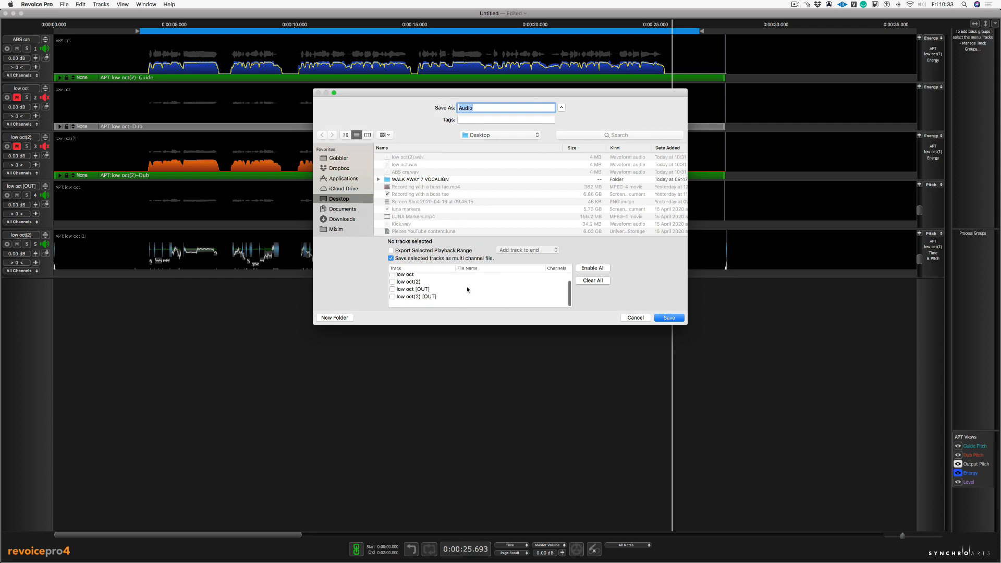
left_click(392, 295)
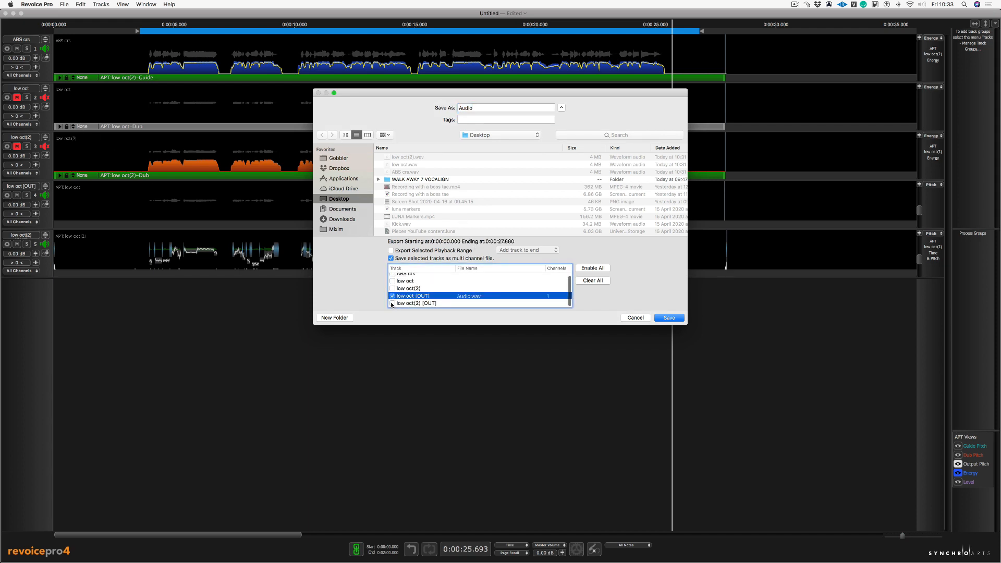
left_click(392, 303)
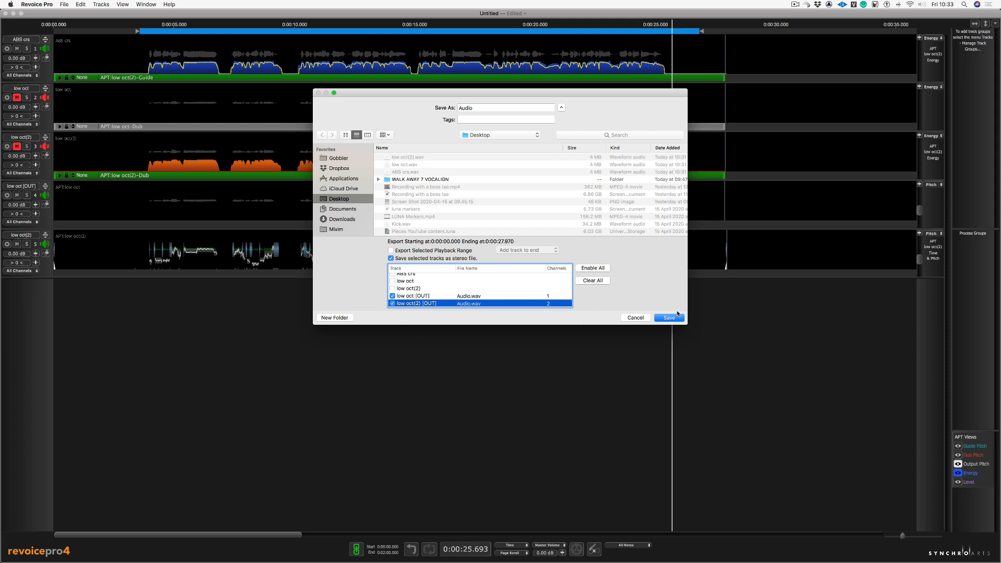
mouse_move(483, 99)
type("fix oct")
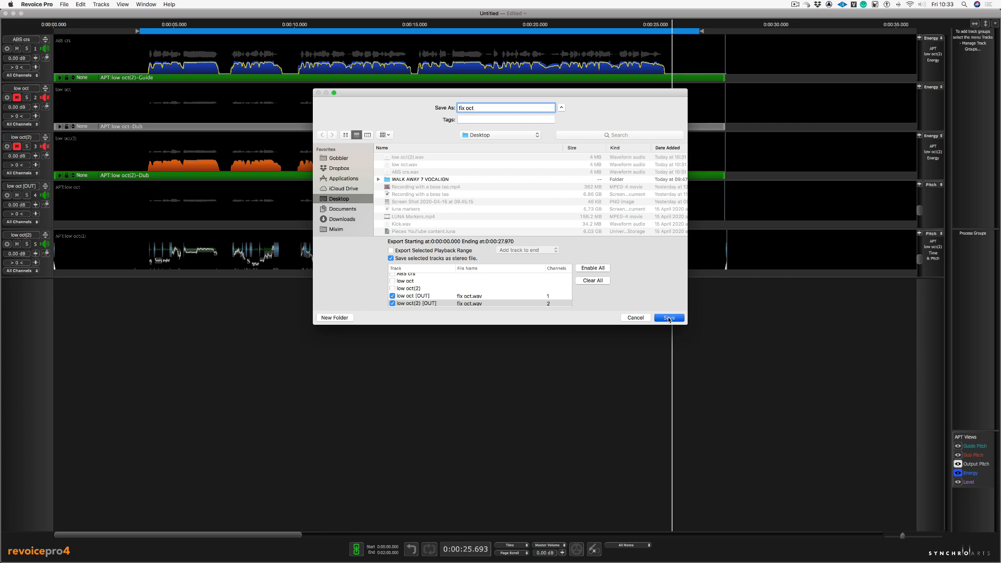
left_click(668, 318)
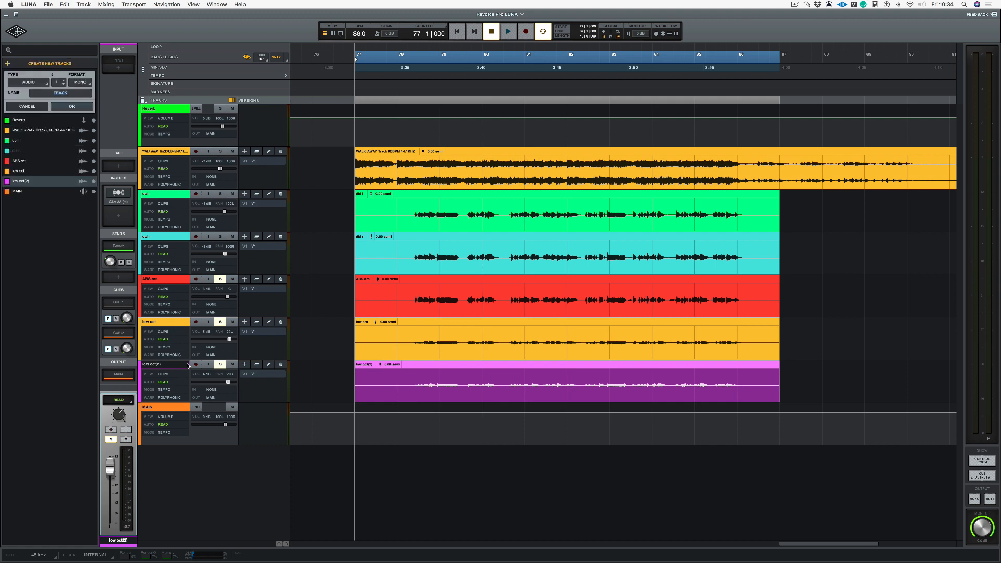
Create a stereo audio track named Fixed Oct.
left_click(80, 82)
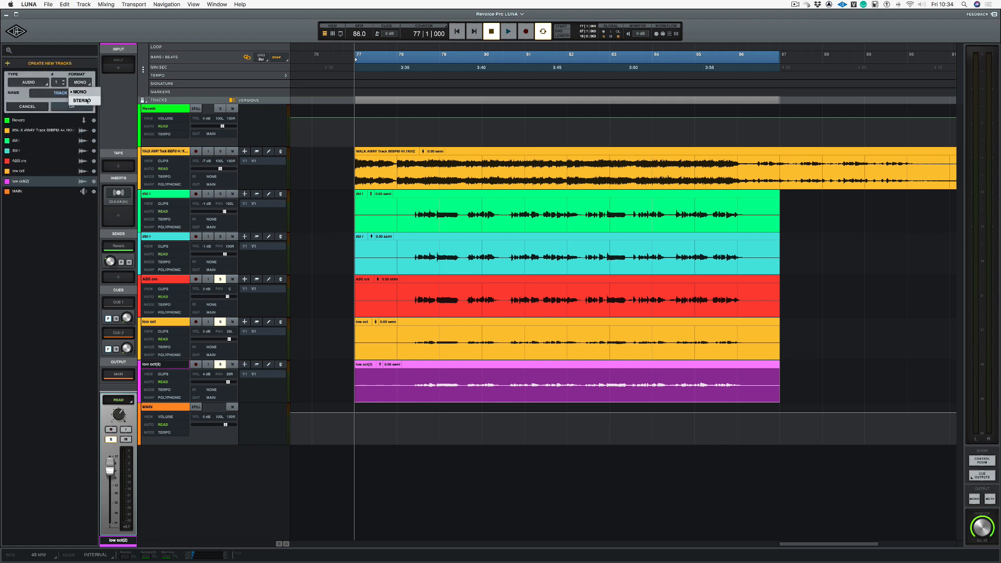
left_click(82, 100)
type("Fixed Oct")
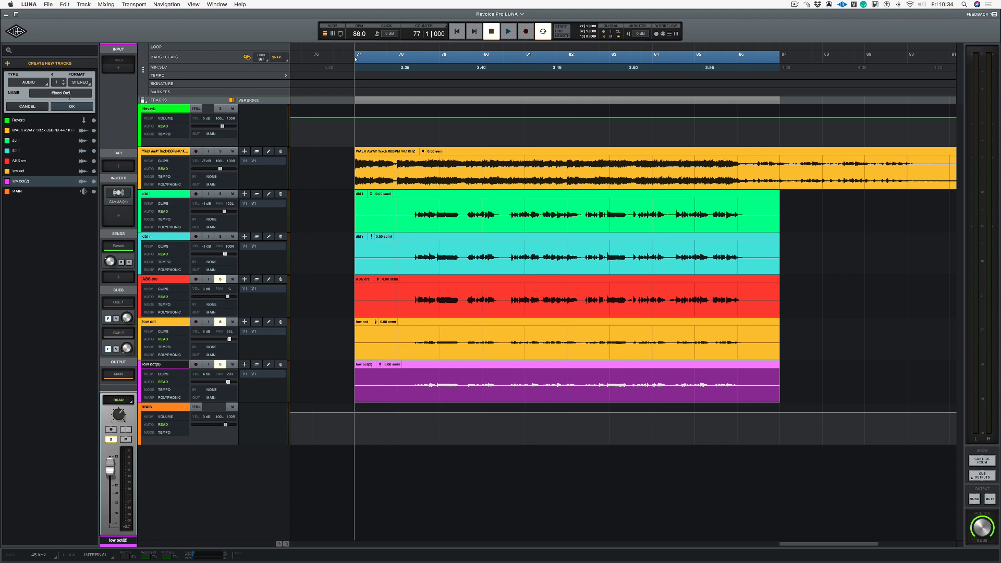
left_click(71, 106)
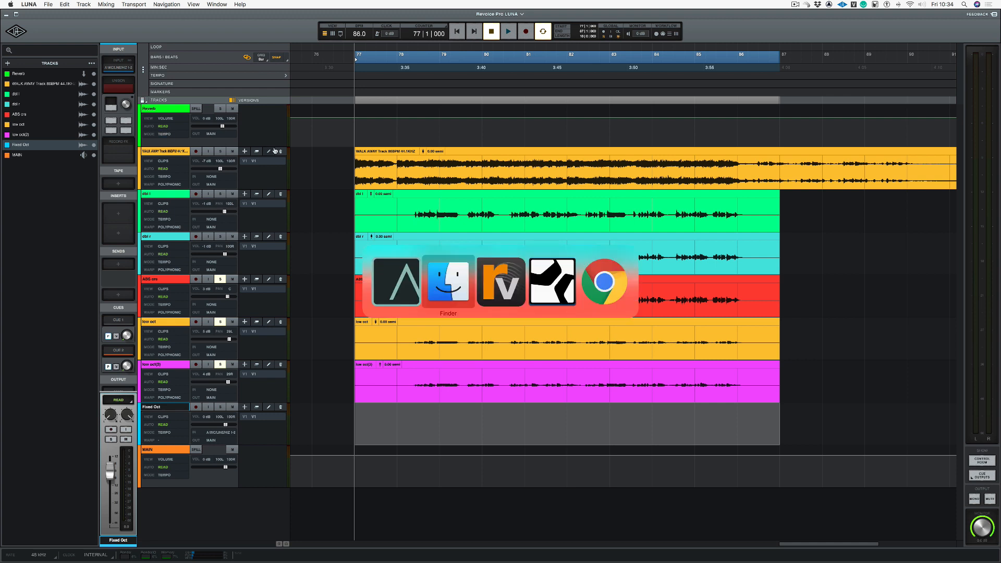
Place fix oct.wav on the Fixed Oct track at song start, then play and stop.
left_click(446, 281)
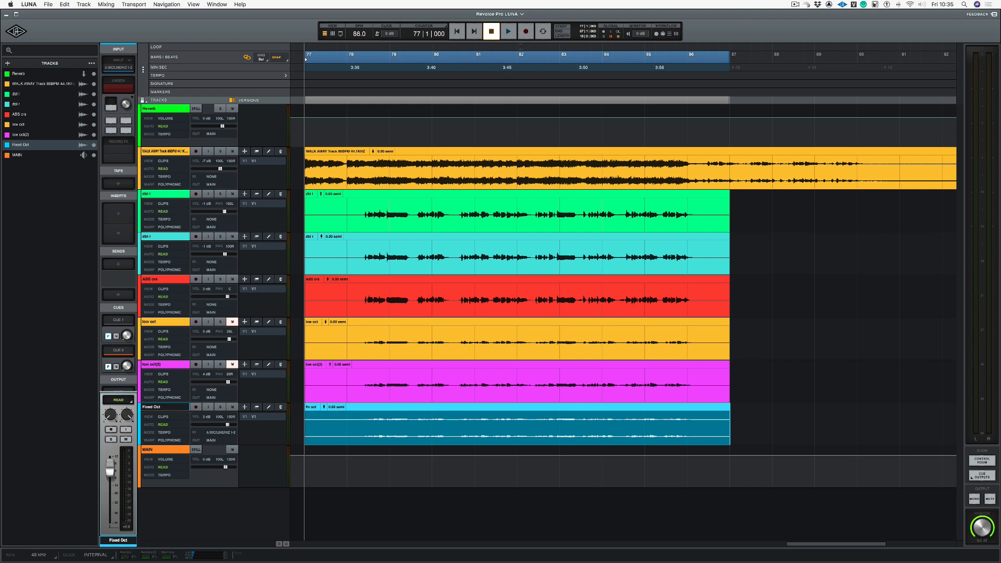
left_click(507, 32)
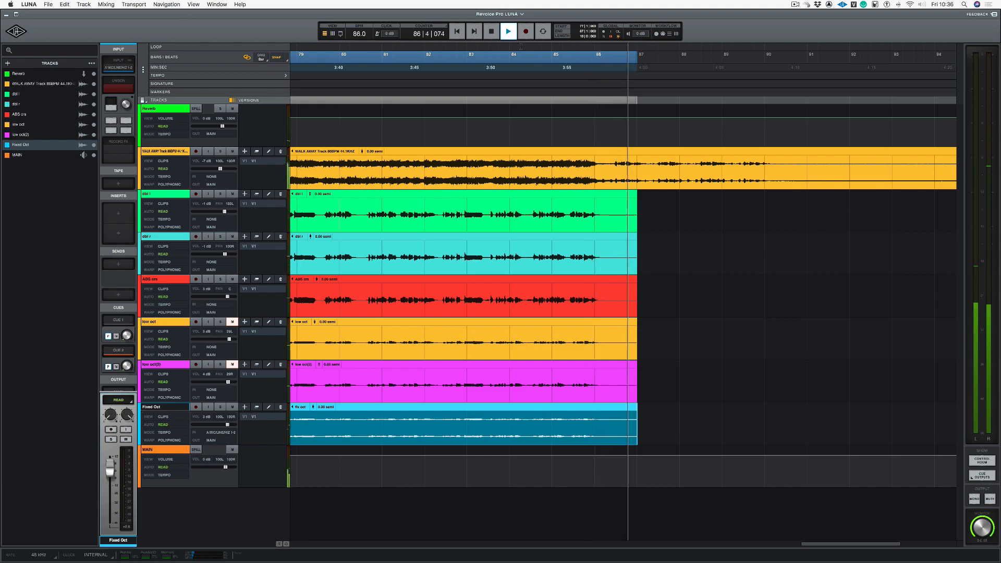
left_click(490, 32)
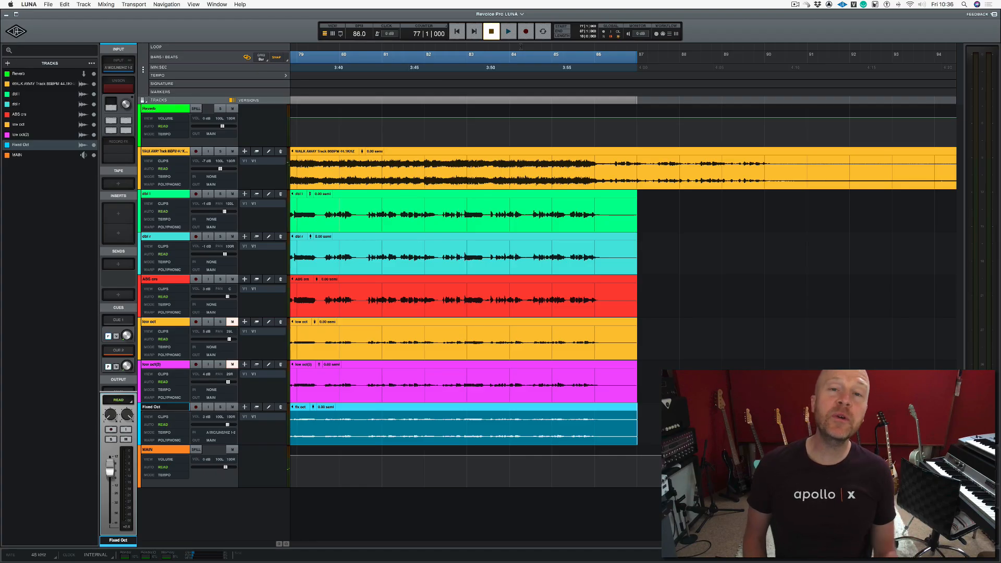